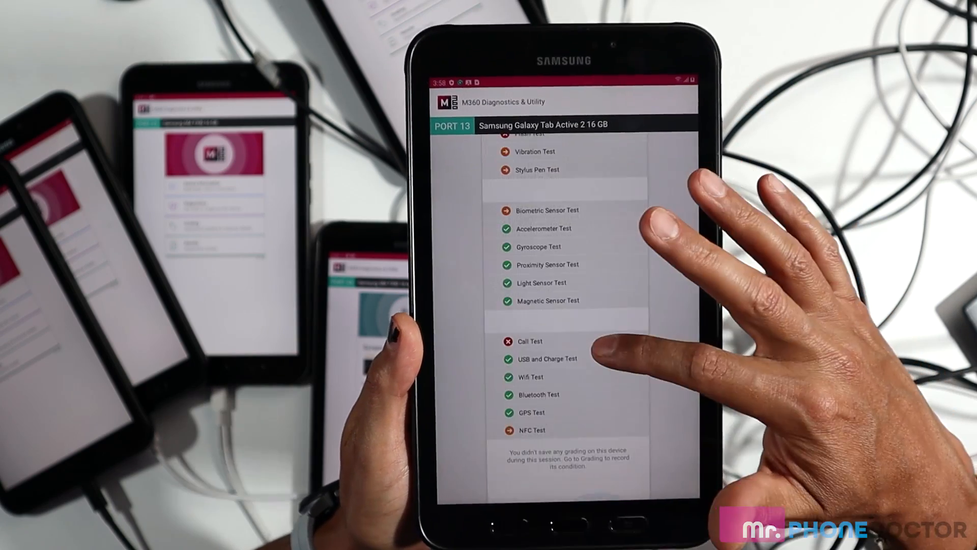
- Scroll the Galaxy Tab Active 2 Diagnostics results: 25 finished, 17 passed, 3 failed, 5 skipped
scroll("down", 3)
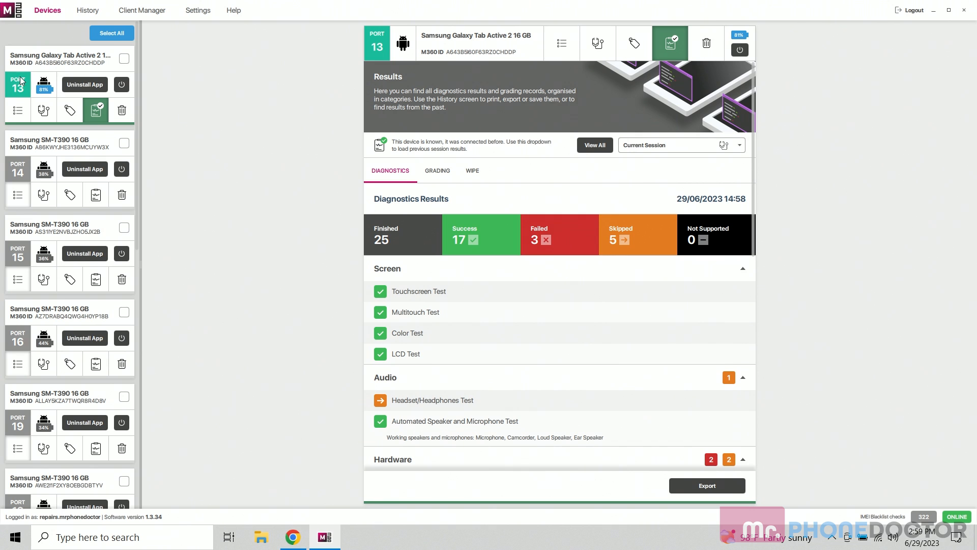
mouse_move(215, 286)
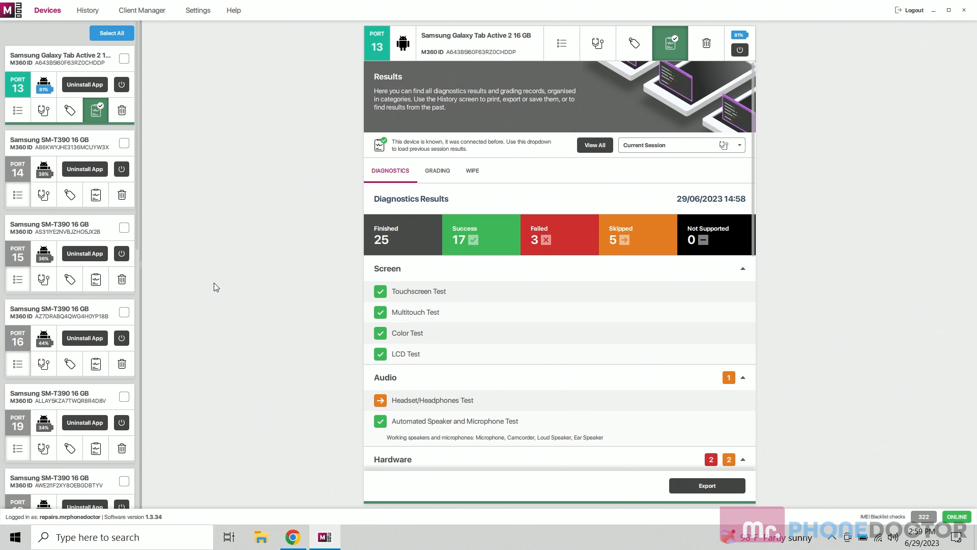
mouse_move(591, 317)
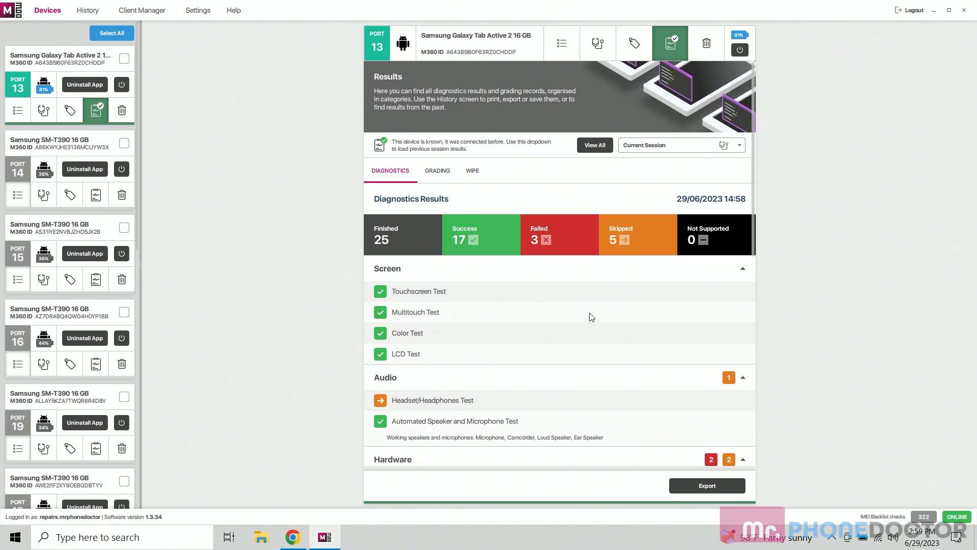
- Export the Device Information and Diagnostics report in English and save it as PDF
left_click(707, 485)
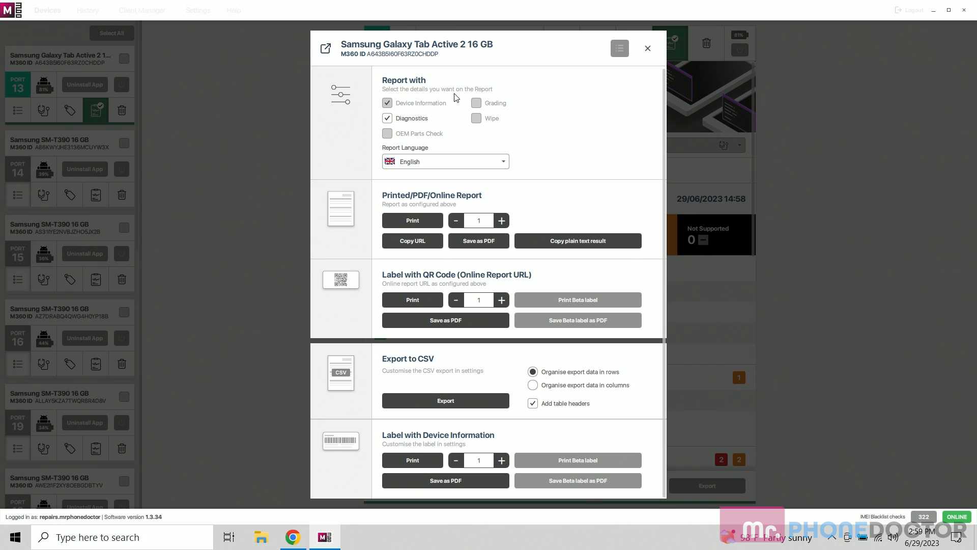
mouse_move(387, 224)
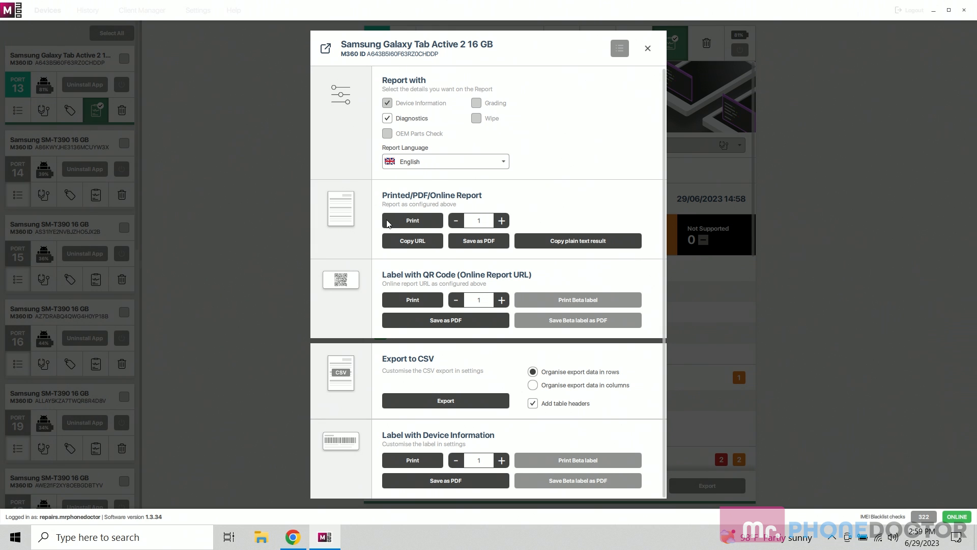
mouse_move(353, 255)
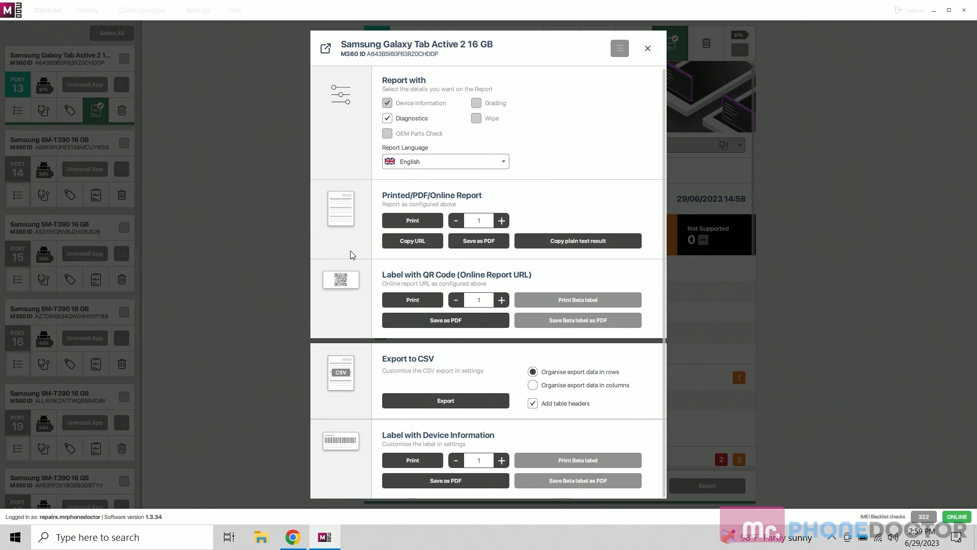
mouse_move(430, 284)
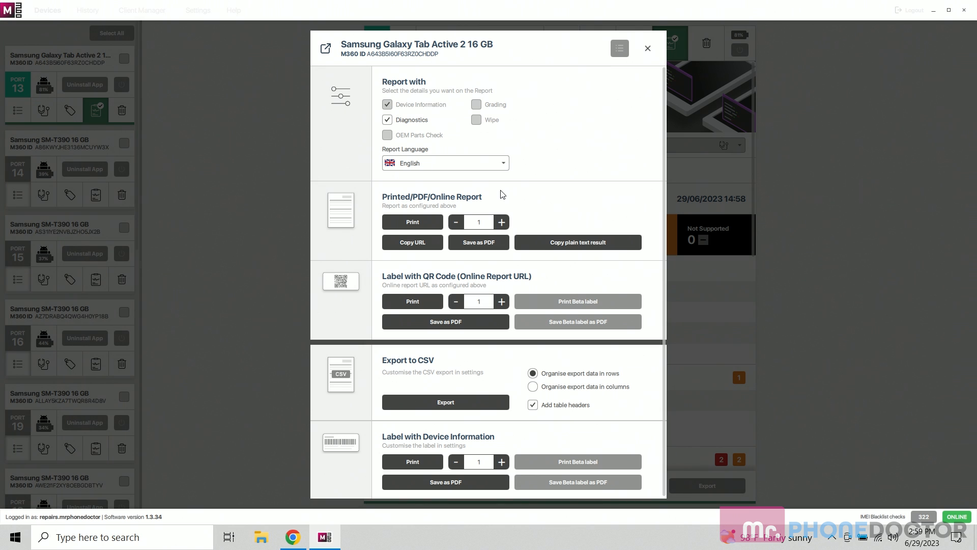
mouse_move(454, 161)
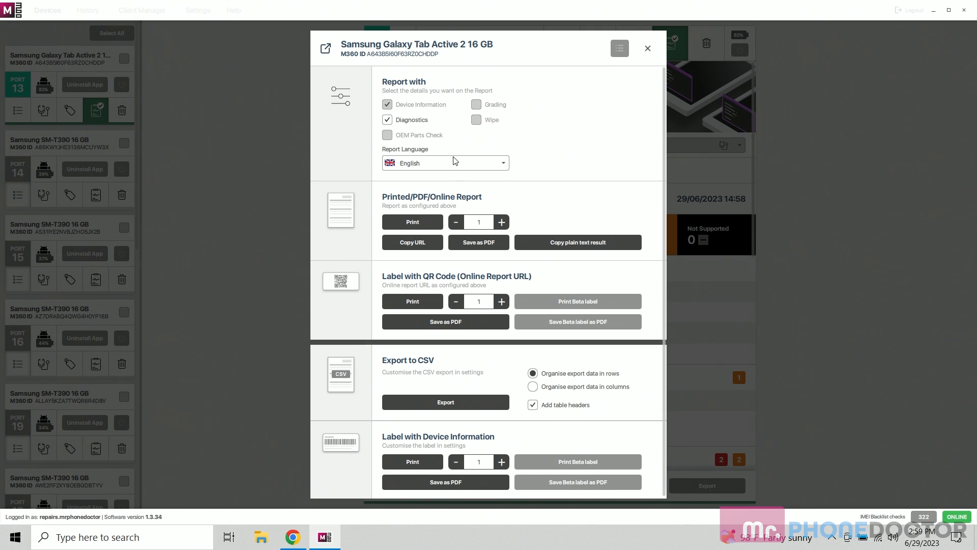
left_click(411, 222)
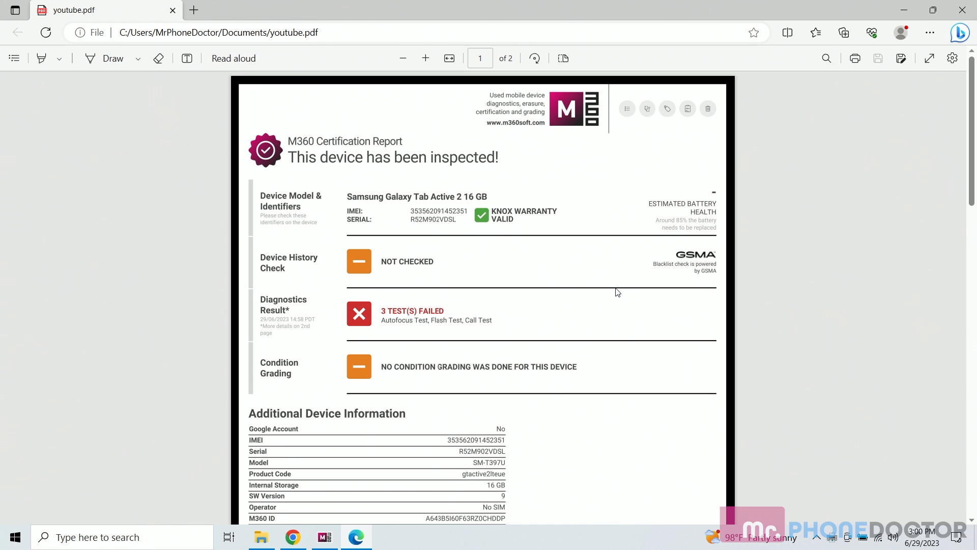
- Scroll the report PDF to page 2's Diagnostics Results section
scroll("down", 3)
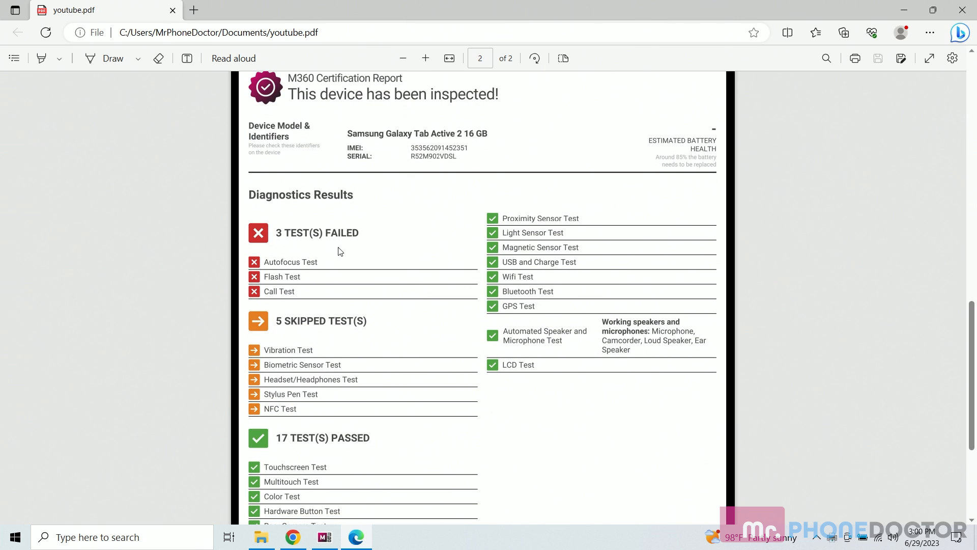
mouse_move(305, 241)
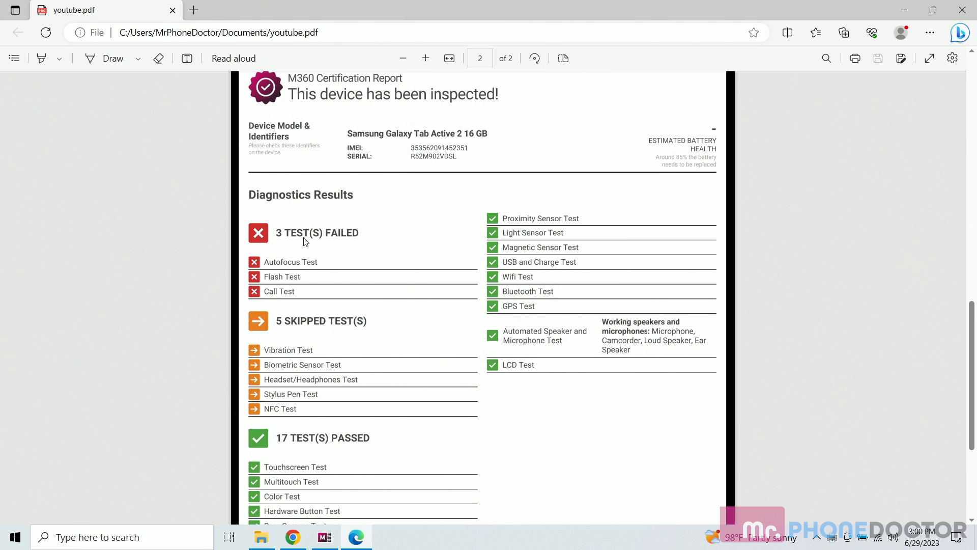
scroll("down", 3)
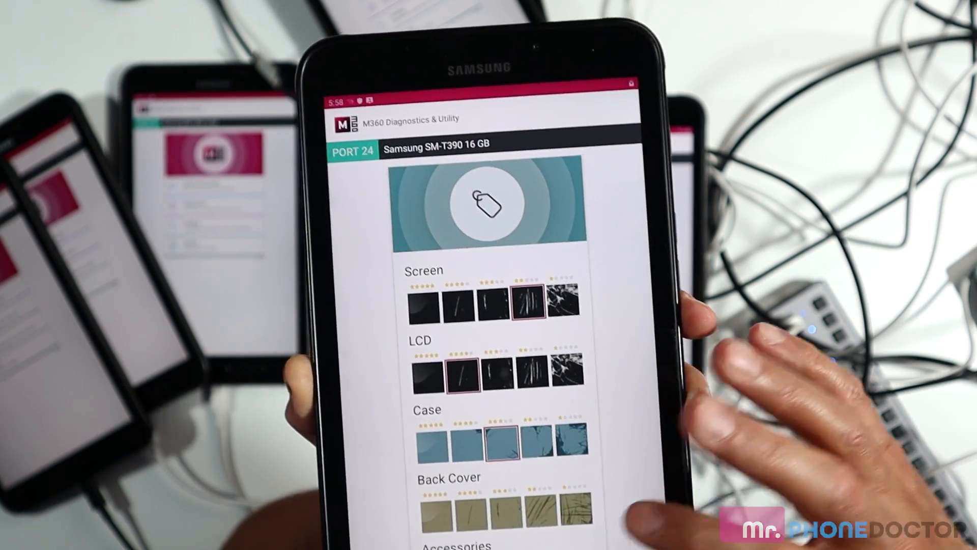
- Scroll the SM-T390 grading screen past the back cover rating to Accessories
scroll("down", 3)
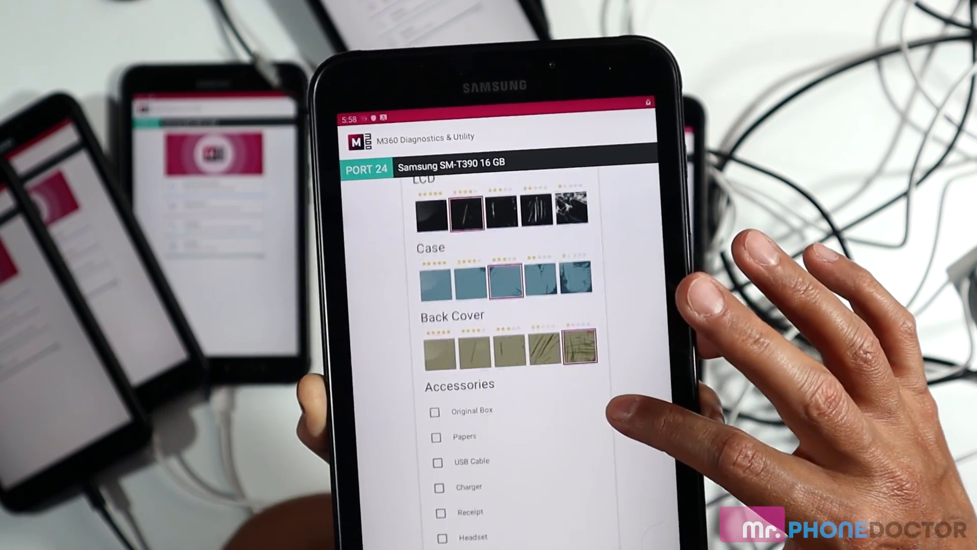
scroll("down", 3)
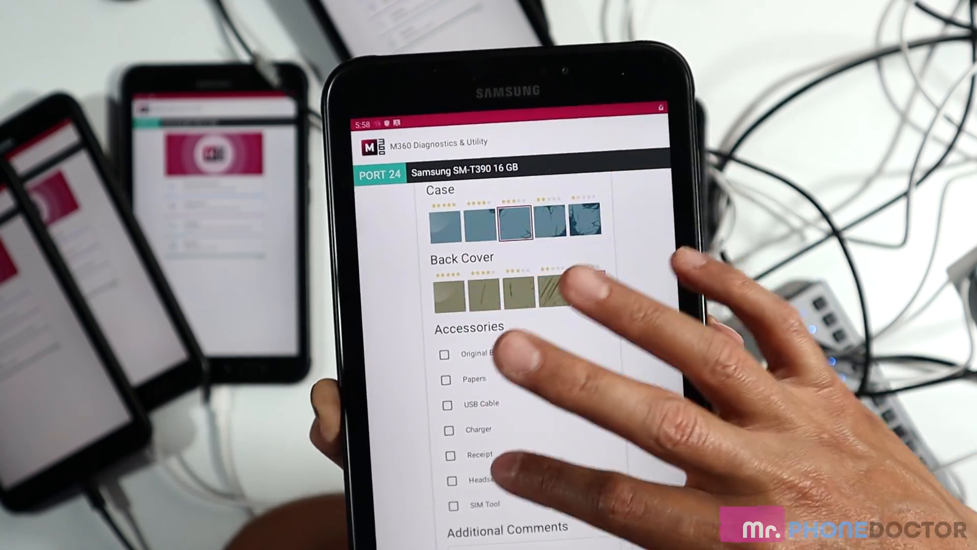